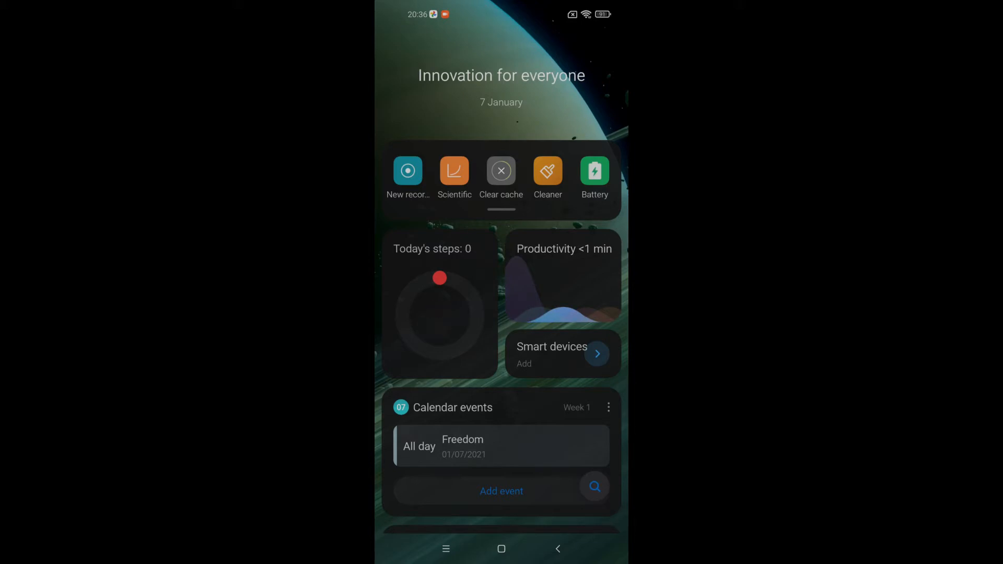
- Swipe away the App Vault widget page to land back on the launcher home screen
scroll("down", 3)
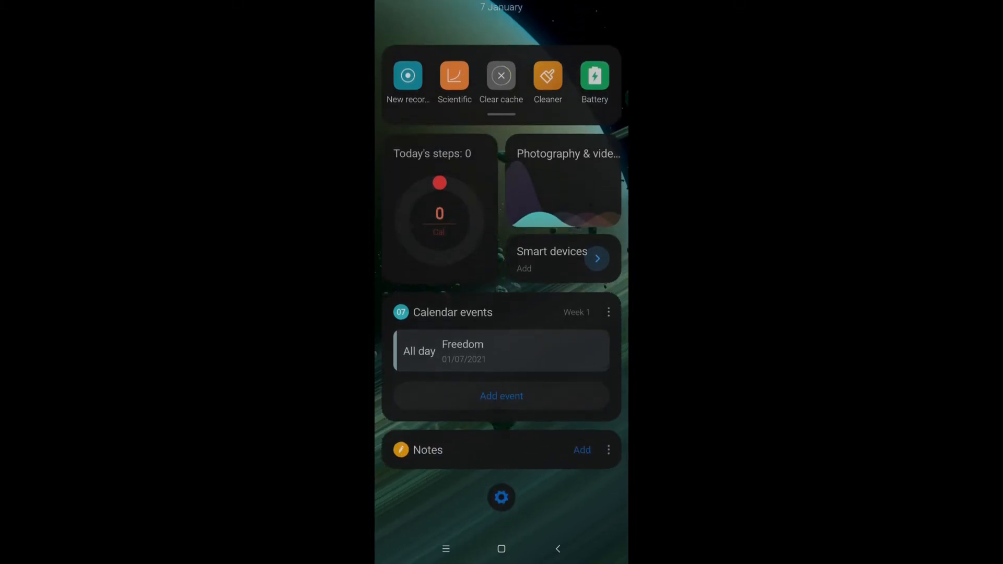
scroll("down", 3)
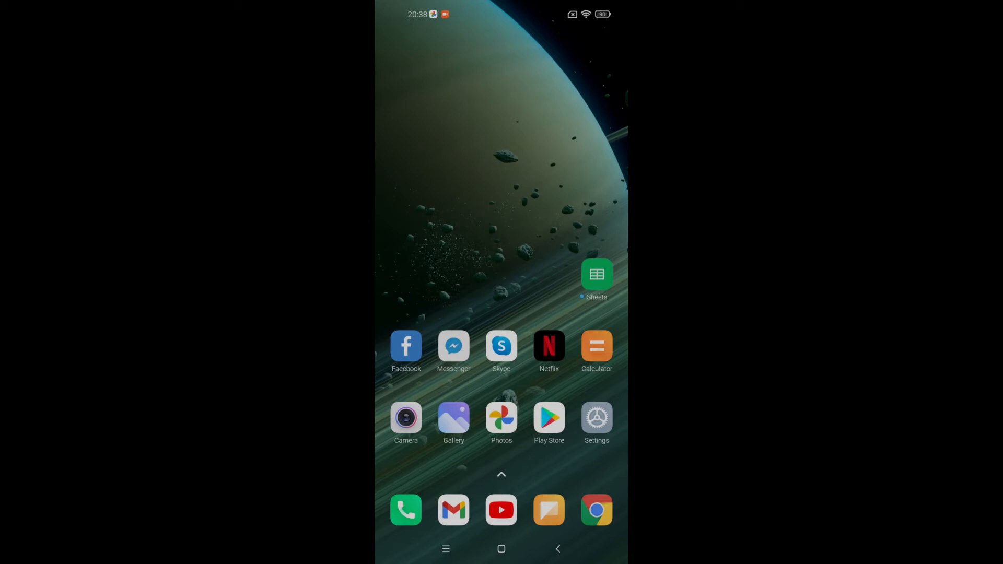
- Enter Settings from the home screen and reach the Wallpaper page via Wallpaper & personalization
left_click(405, 422)
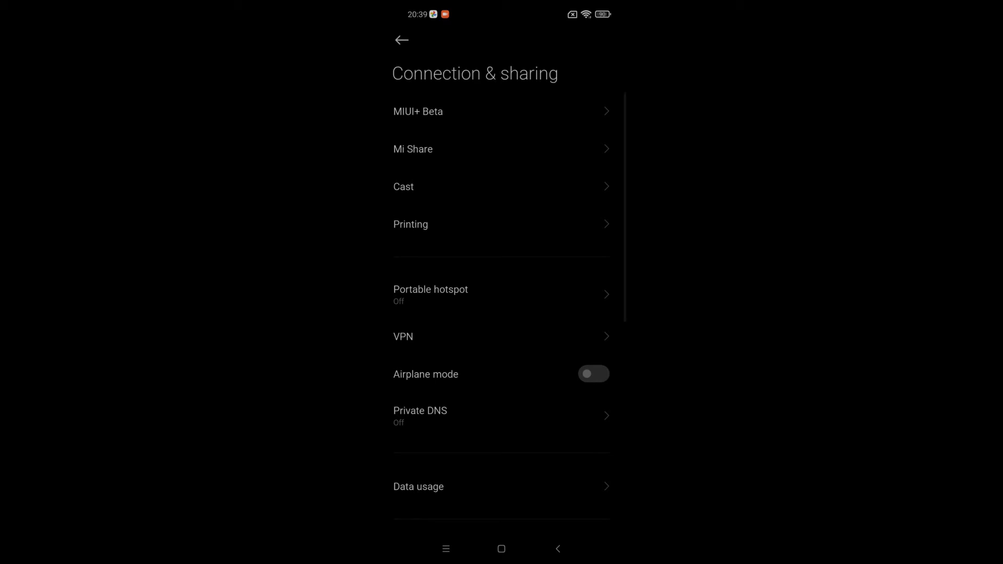
left_click(418, 111)
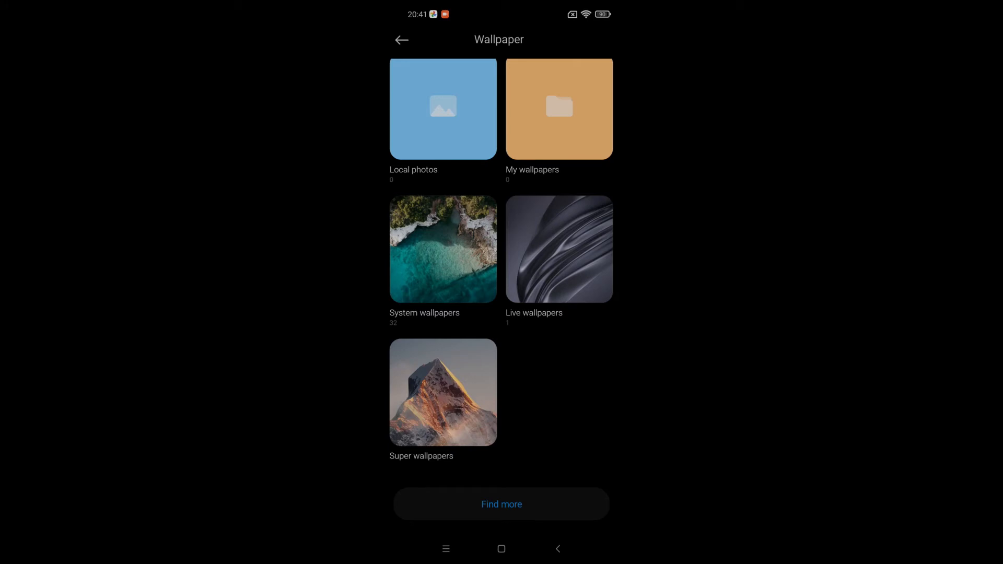
- Back out of Wallpaper to the main Settings list, scrolled toward the sound and notification entries
left_click(443, 392)
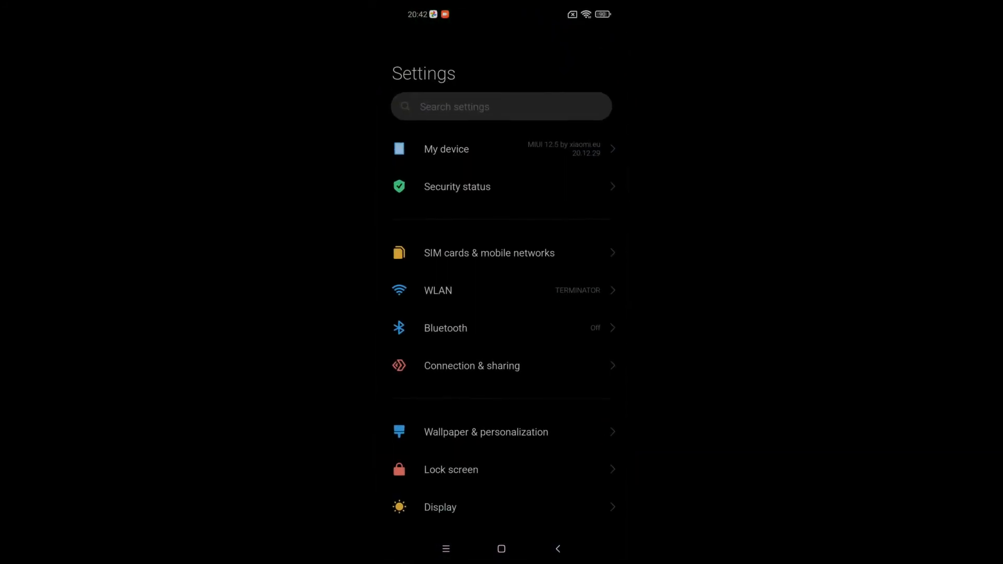
scroll("down", 3)
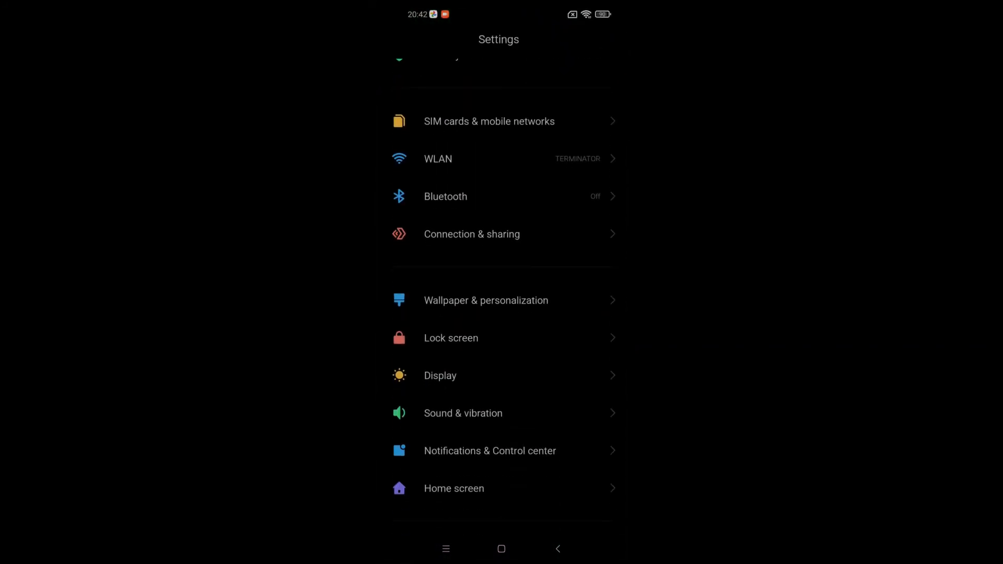
- Enter Sound & vibration and browse the Notification sounds themes and ringtone list
left_click(463, 412)
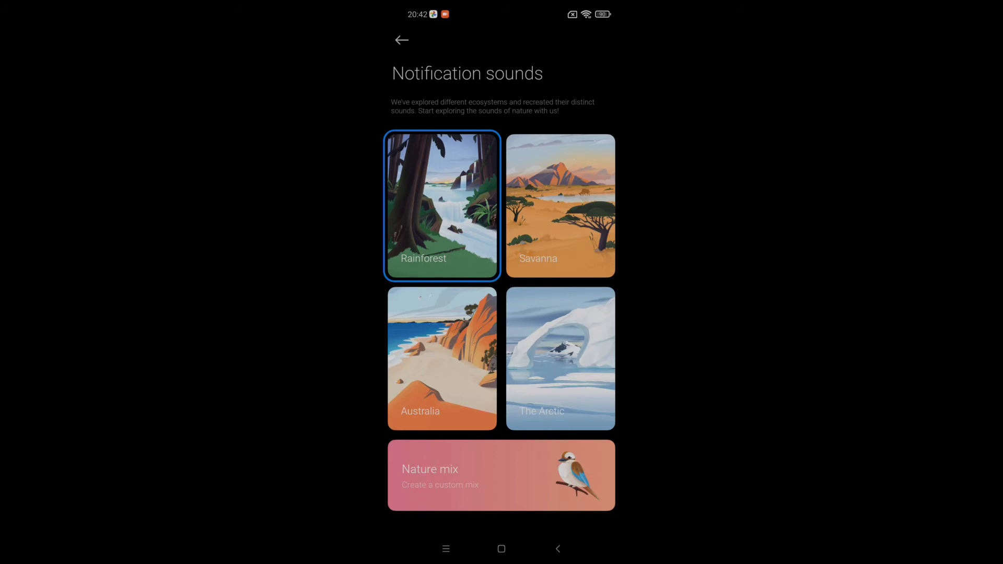
scroll("down", 3)
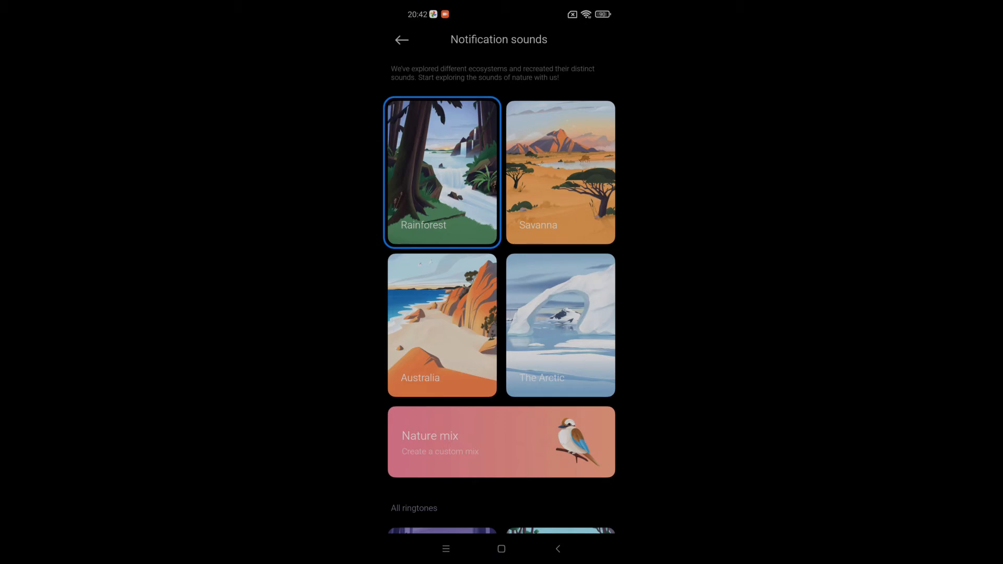
scroll("down", 3)
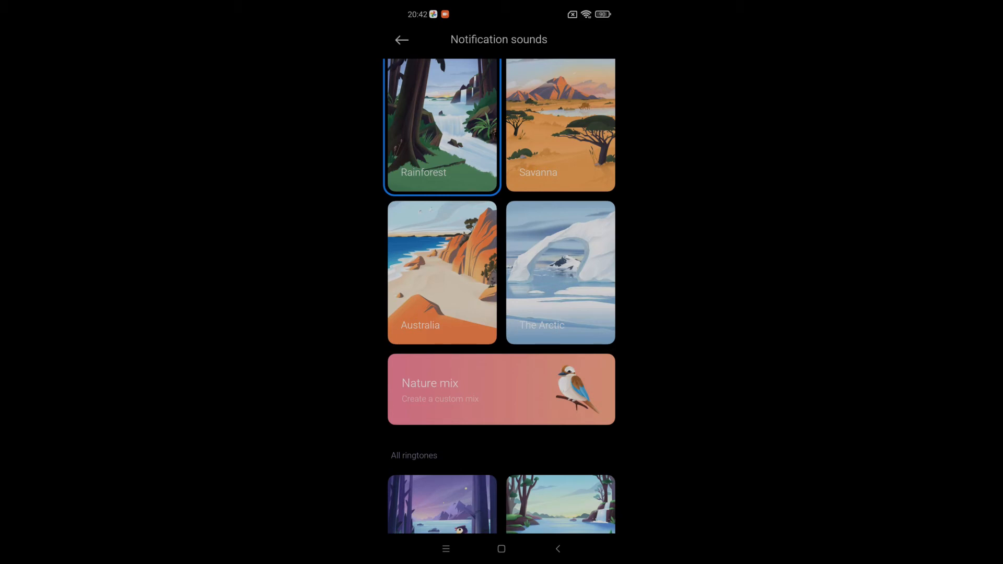
scroll("down", 3)
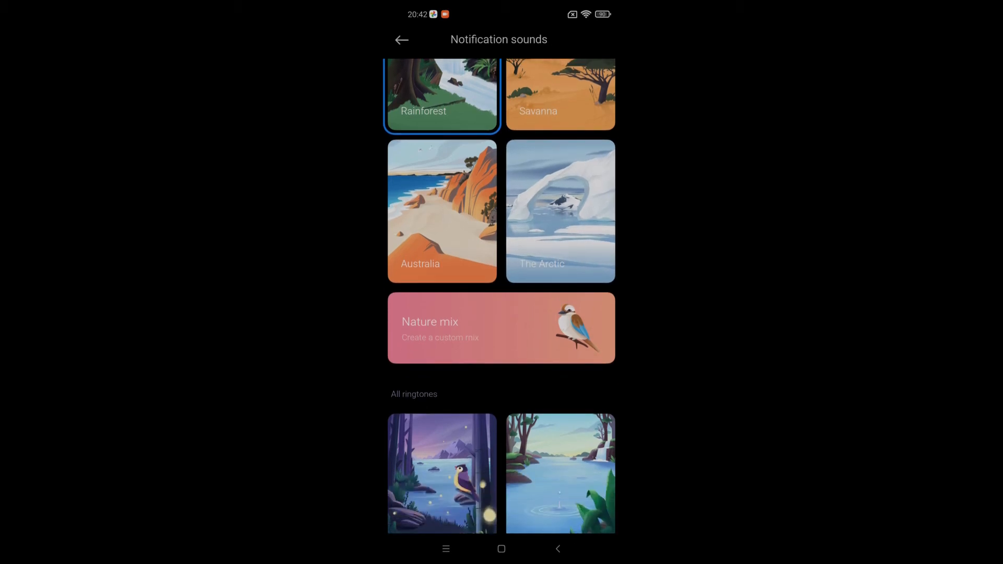
scroll("down", 3)
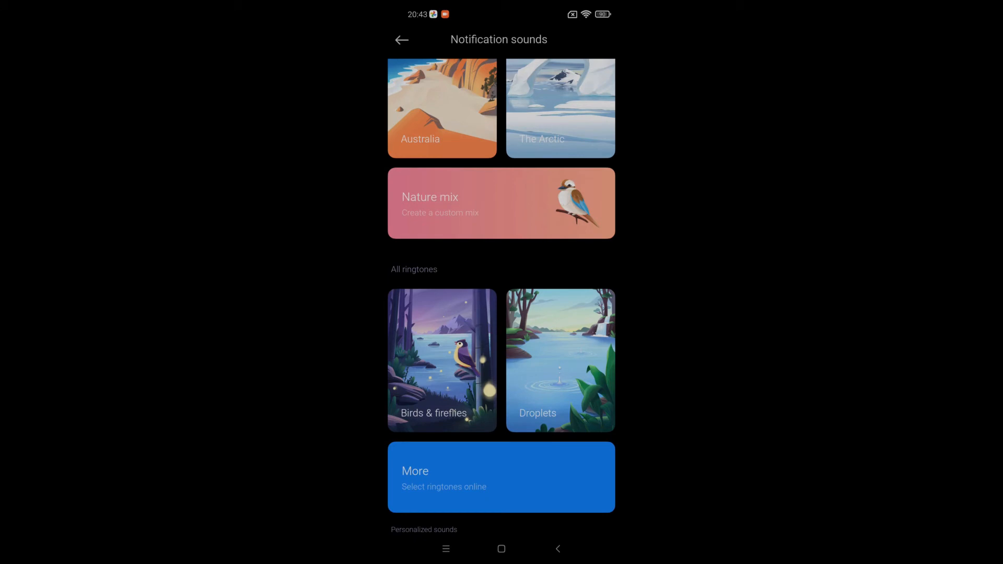
scroll("down", 3)
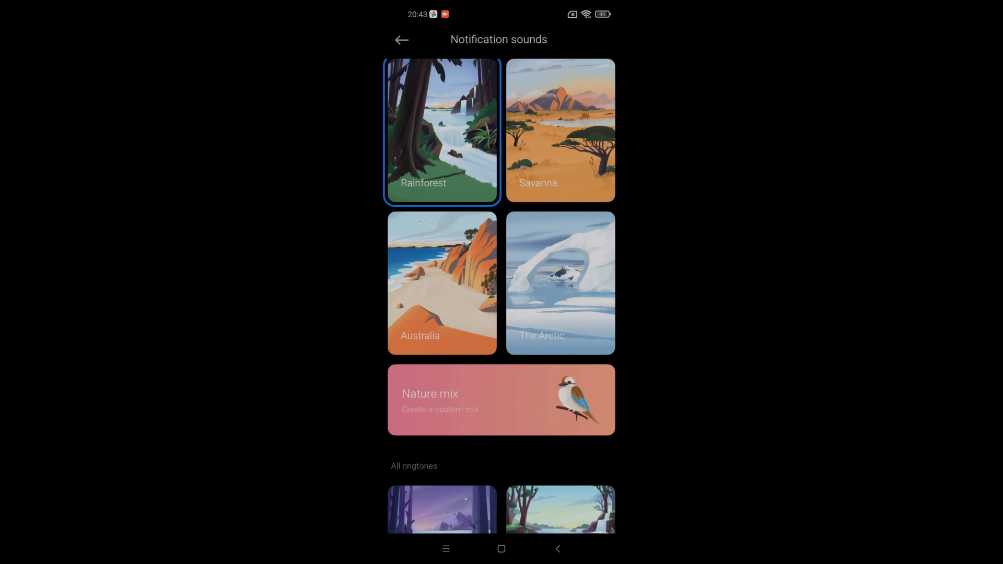
scroll("down", 3)
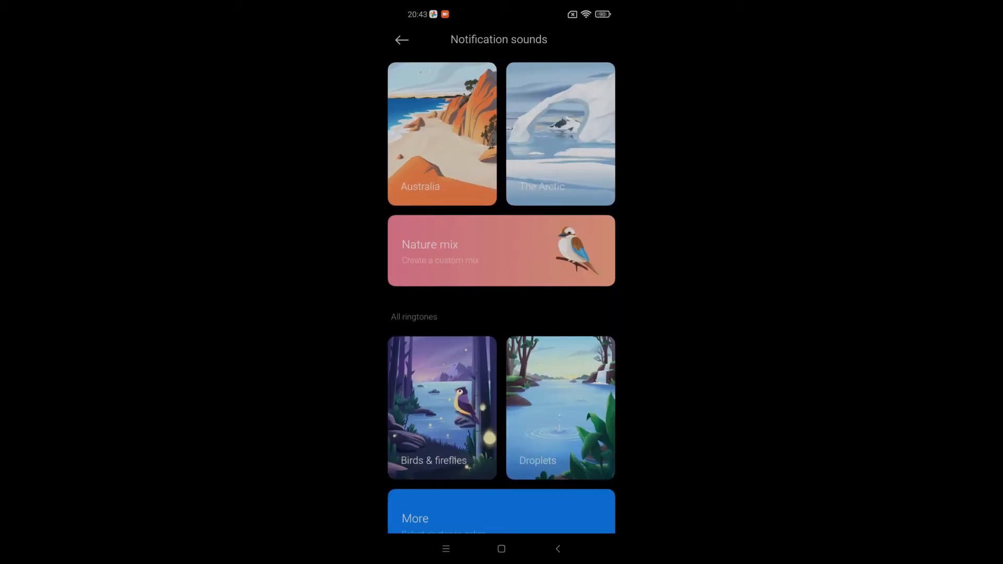
- Launch the Nature mix creator from its card in Notification sounds
left_click(500, 250)
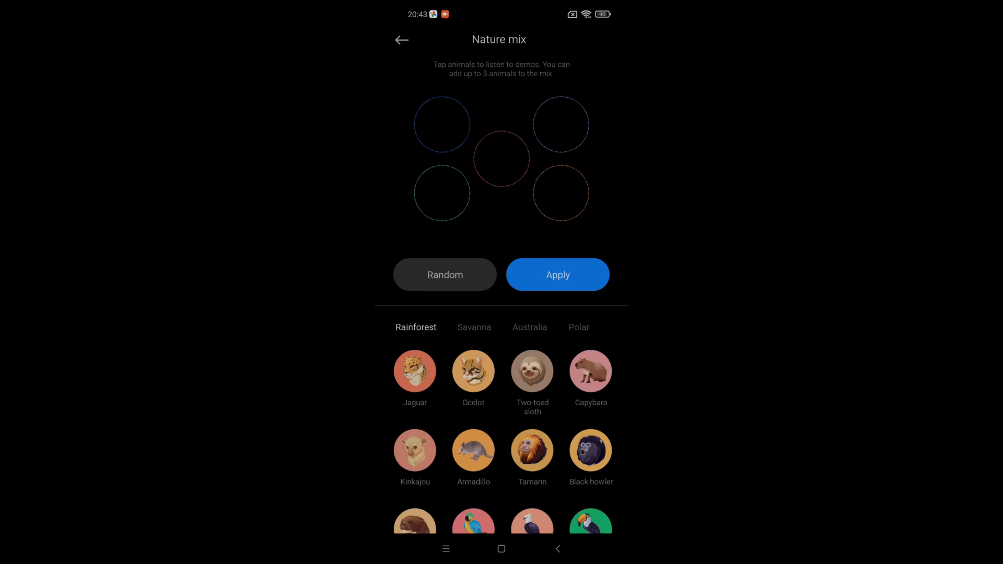
- Preview the Jaguar sound a few times, back out to Notification sounds, and reopen Nature mix
left_click(415, 370)
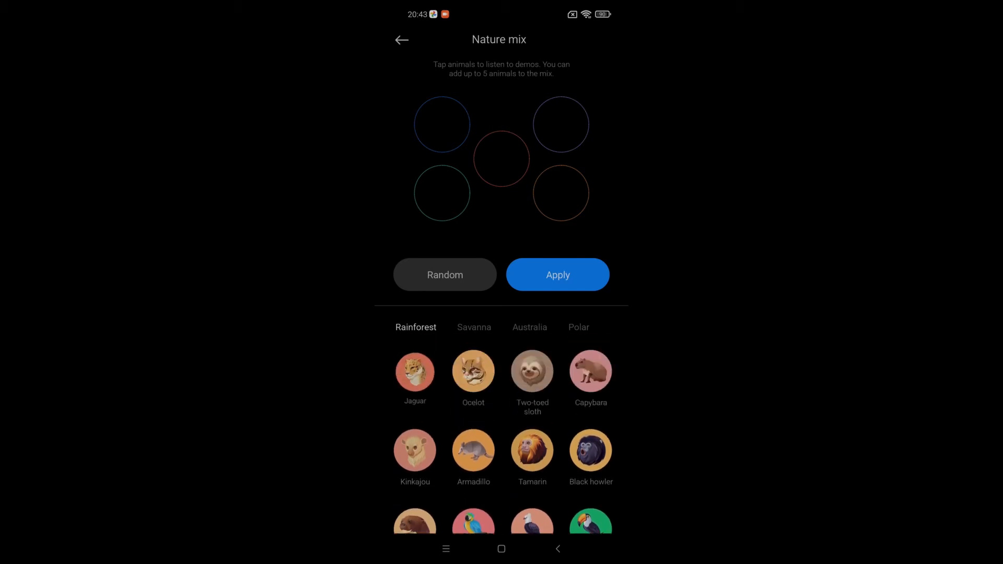
left_click(415, 371)
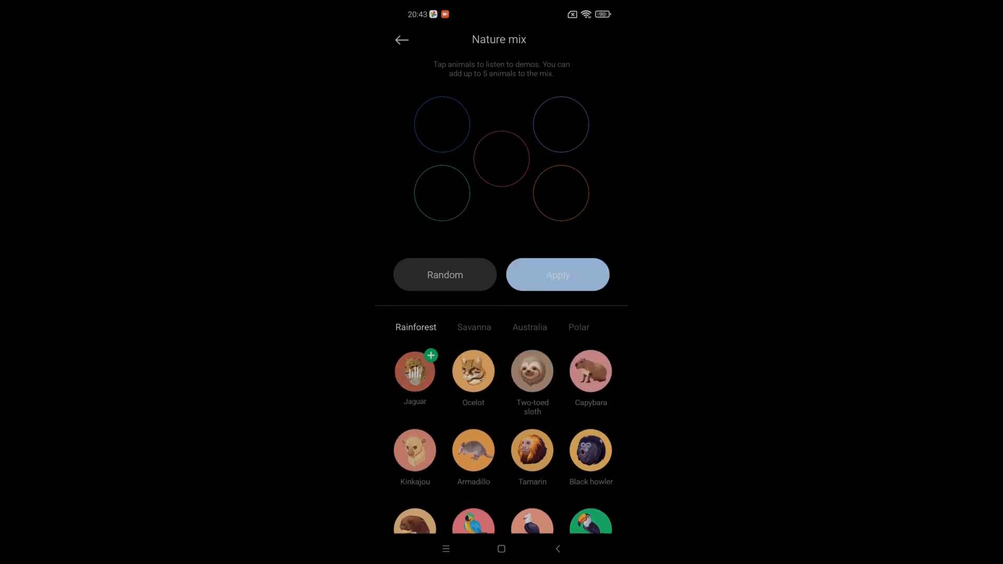
left_click(415, 370)
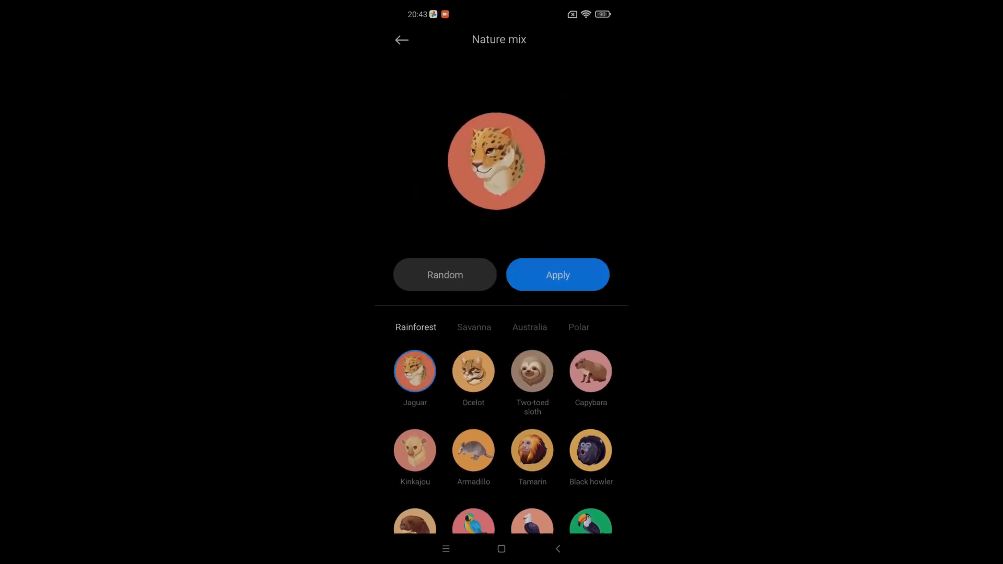
left_click(401, 38)
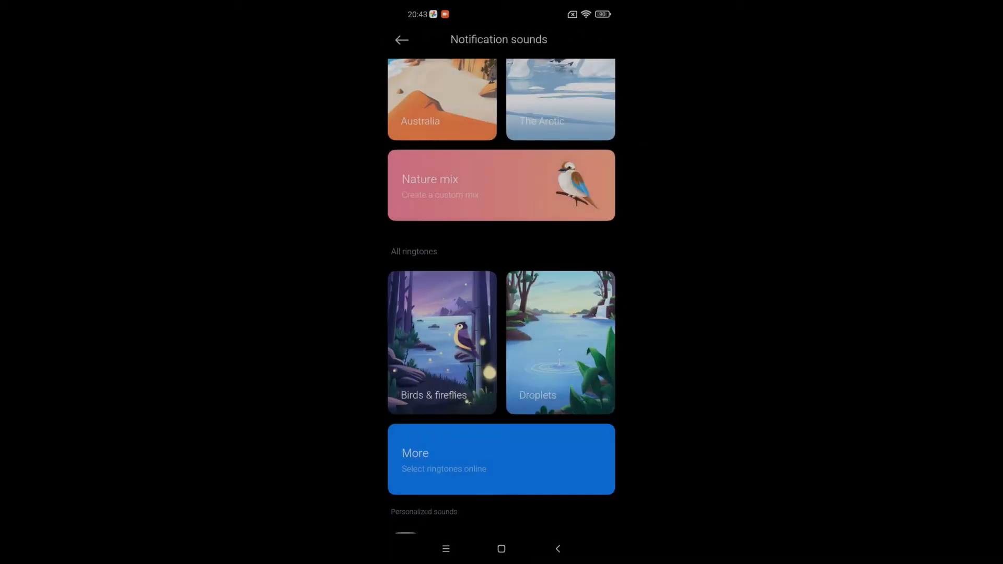
left_click(500, 184)
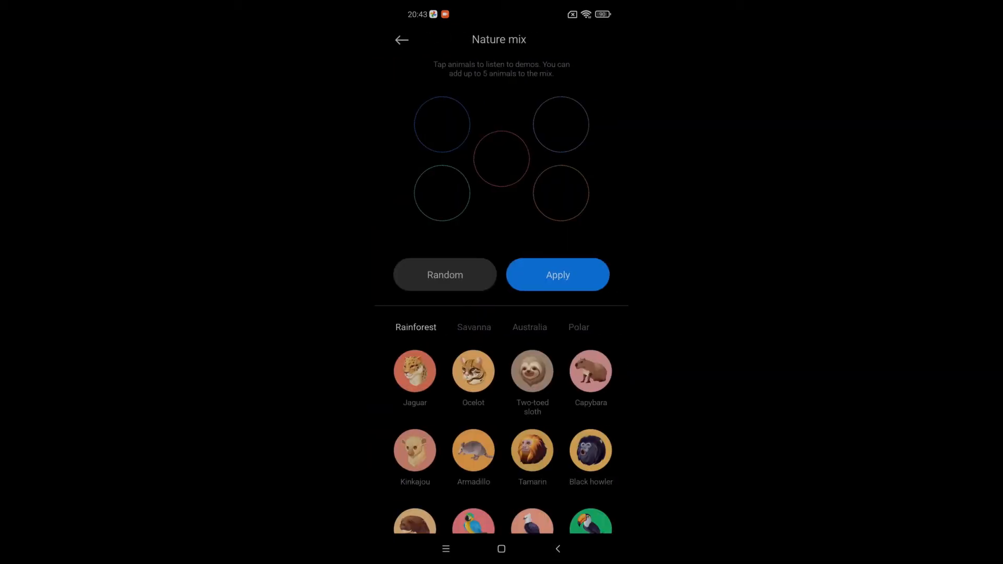
- Browse the Savanna, Australia and Polar animal tabs, then leave Nature mix without applying
scroll("down", 3)
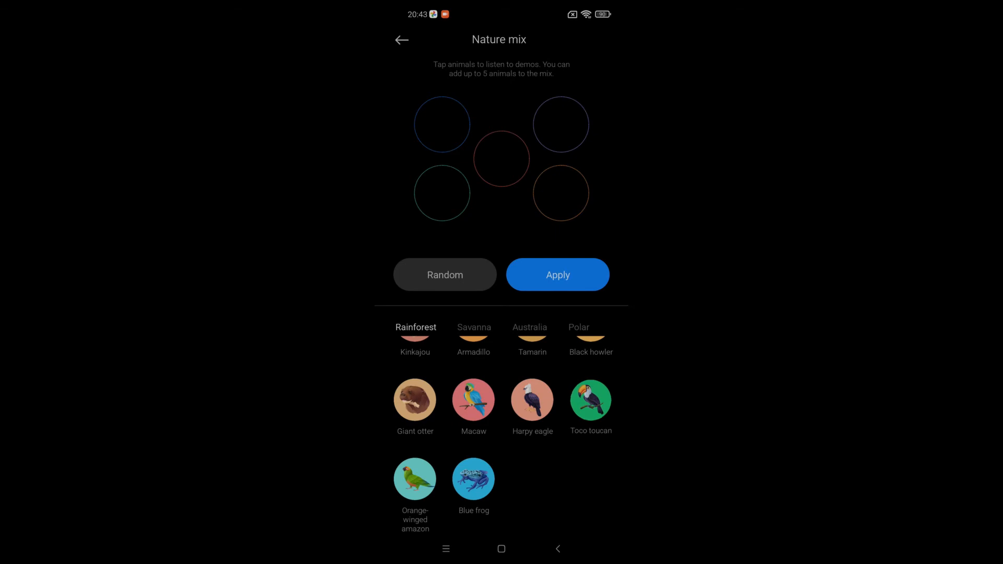
scroll("down", 3)
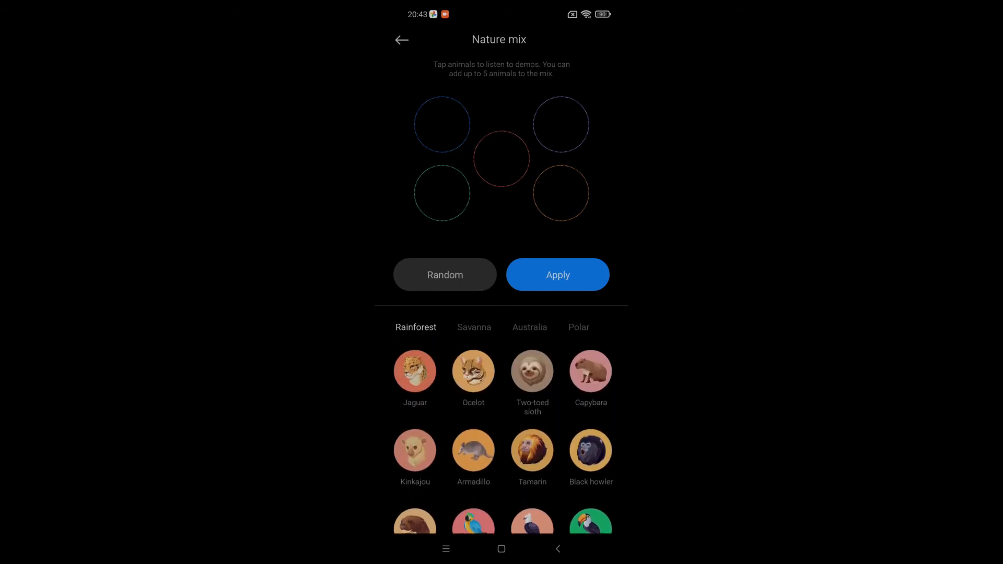
left_click(475, 327)
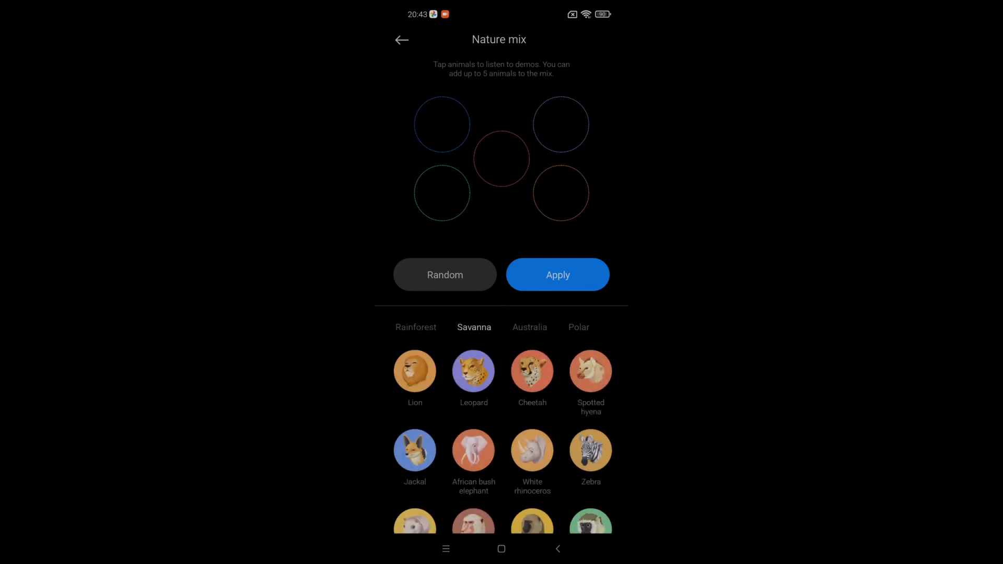
left_click(529, 327)
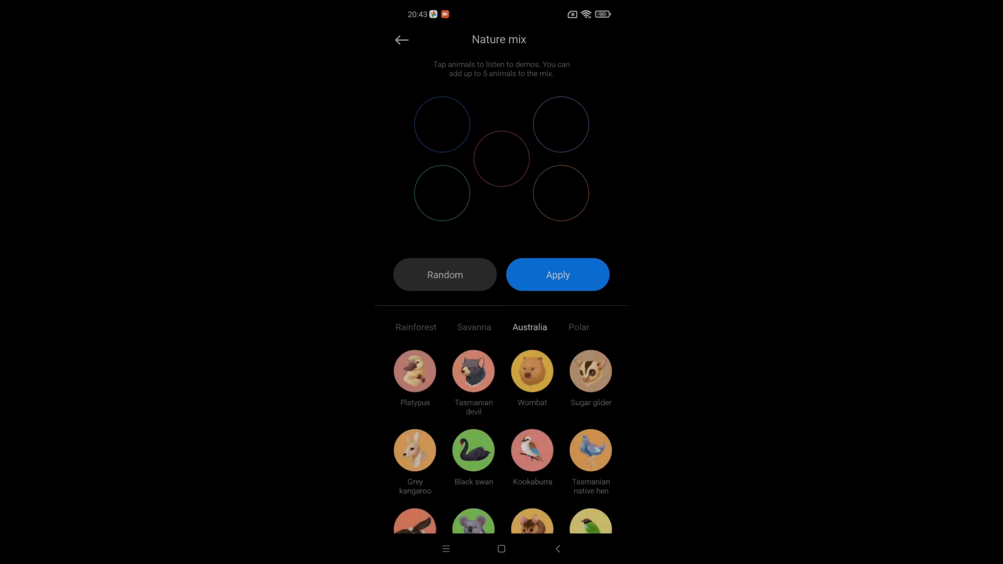
left_click(578, 327)
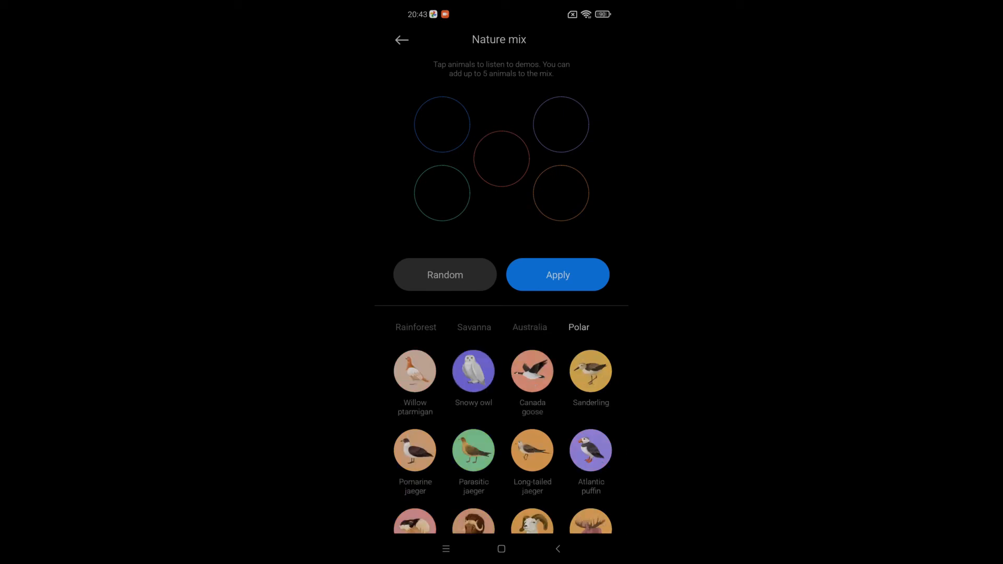
left_click(473, 327)
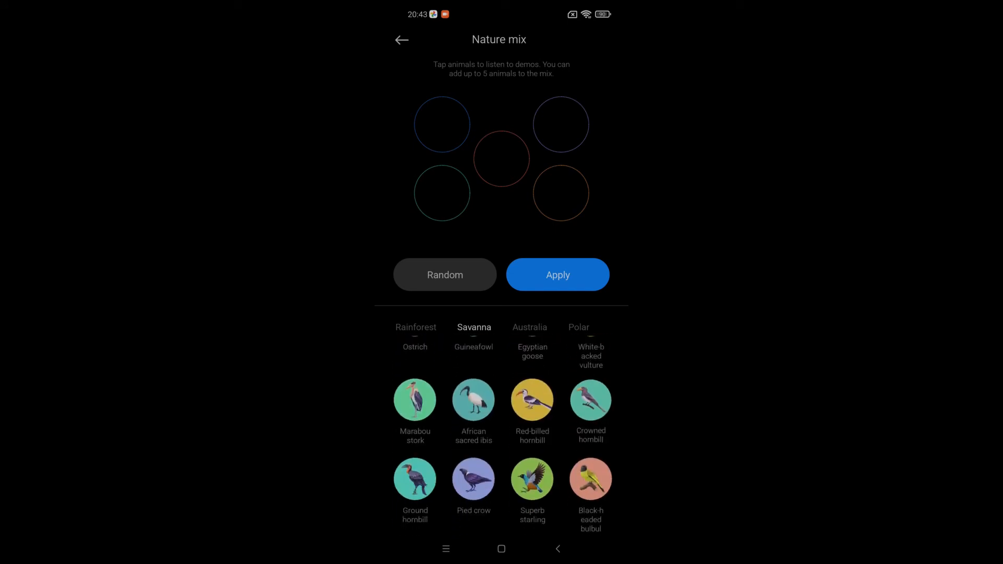
left_click(402, 39)
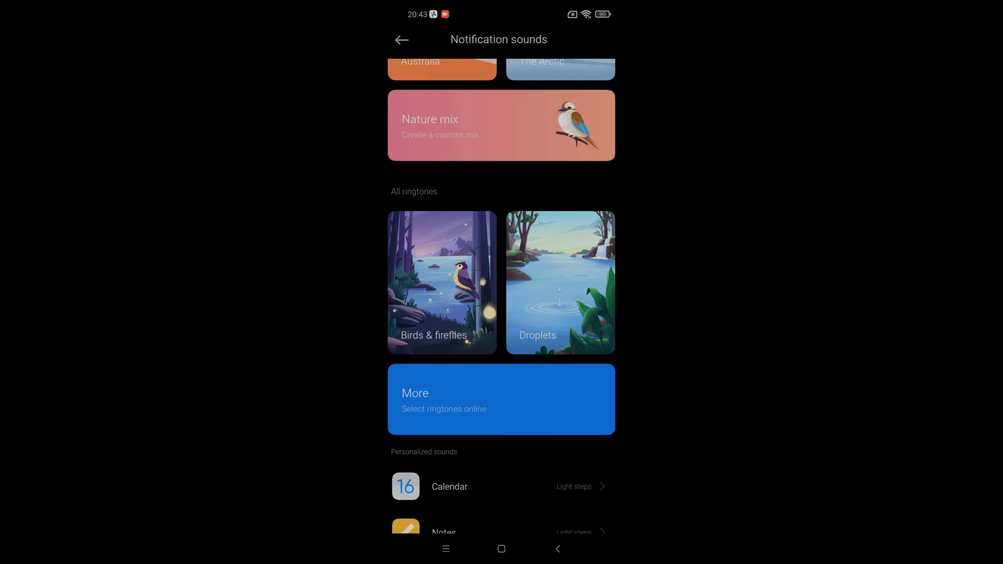
- Scroll to the top of Notification sounds and back out to the main Settings list
scroll("down", 3)
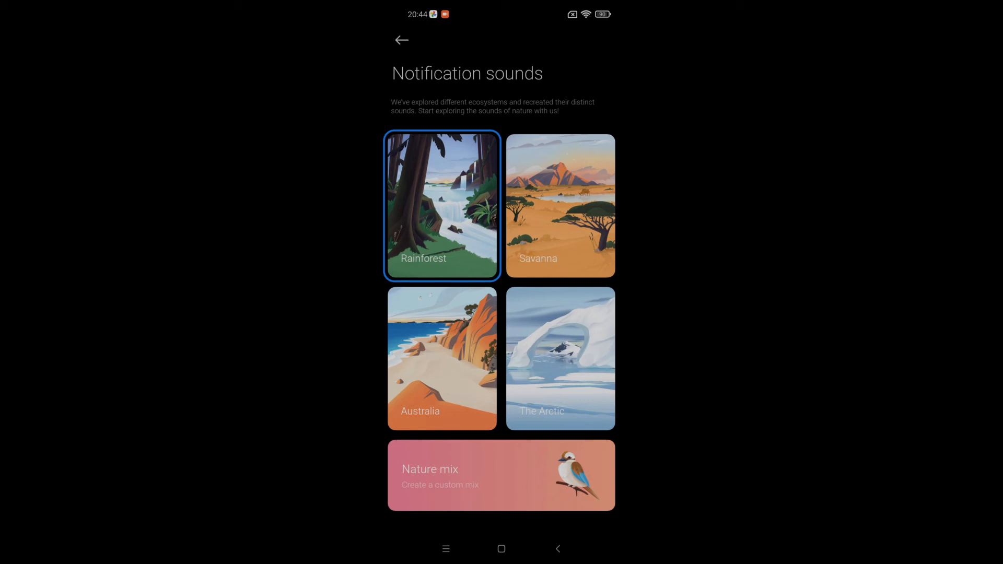
left_click(401, 39)
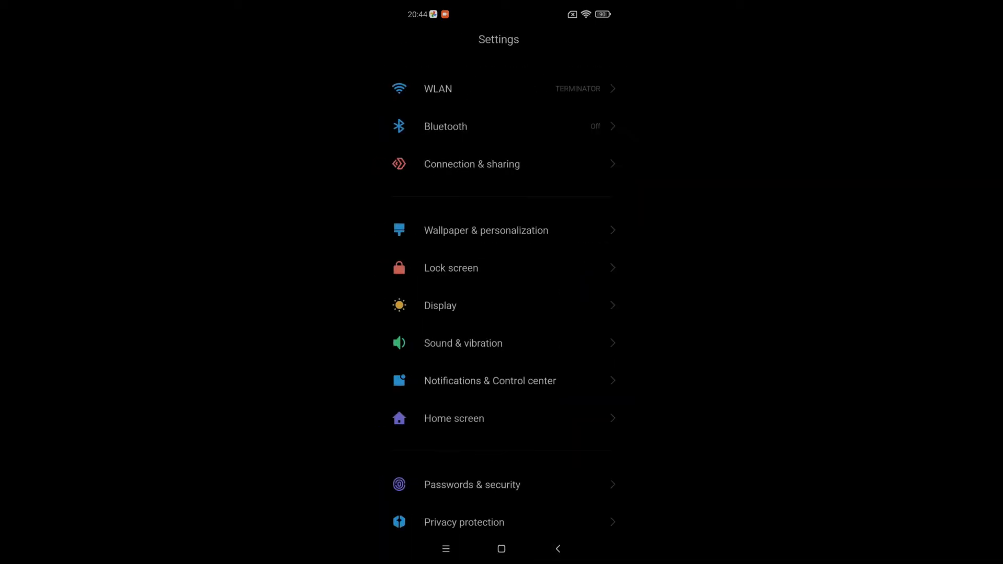